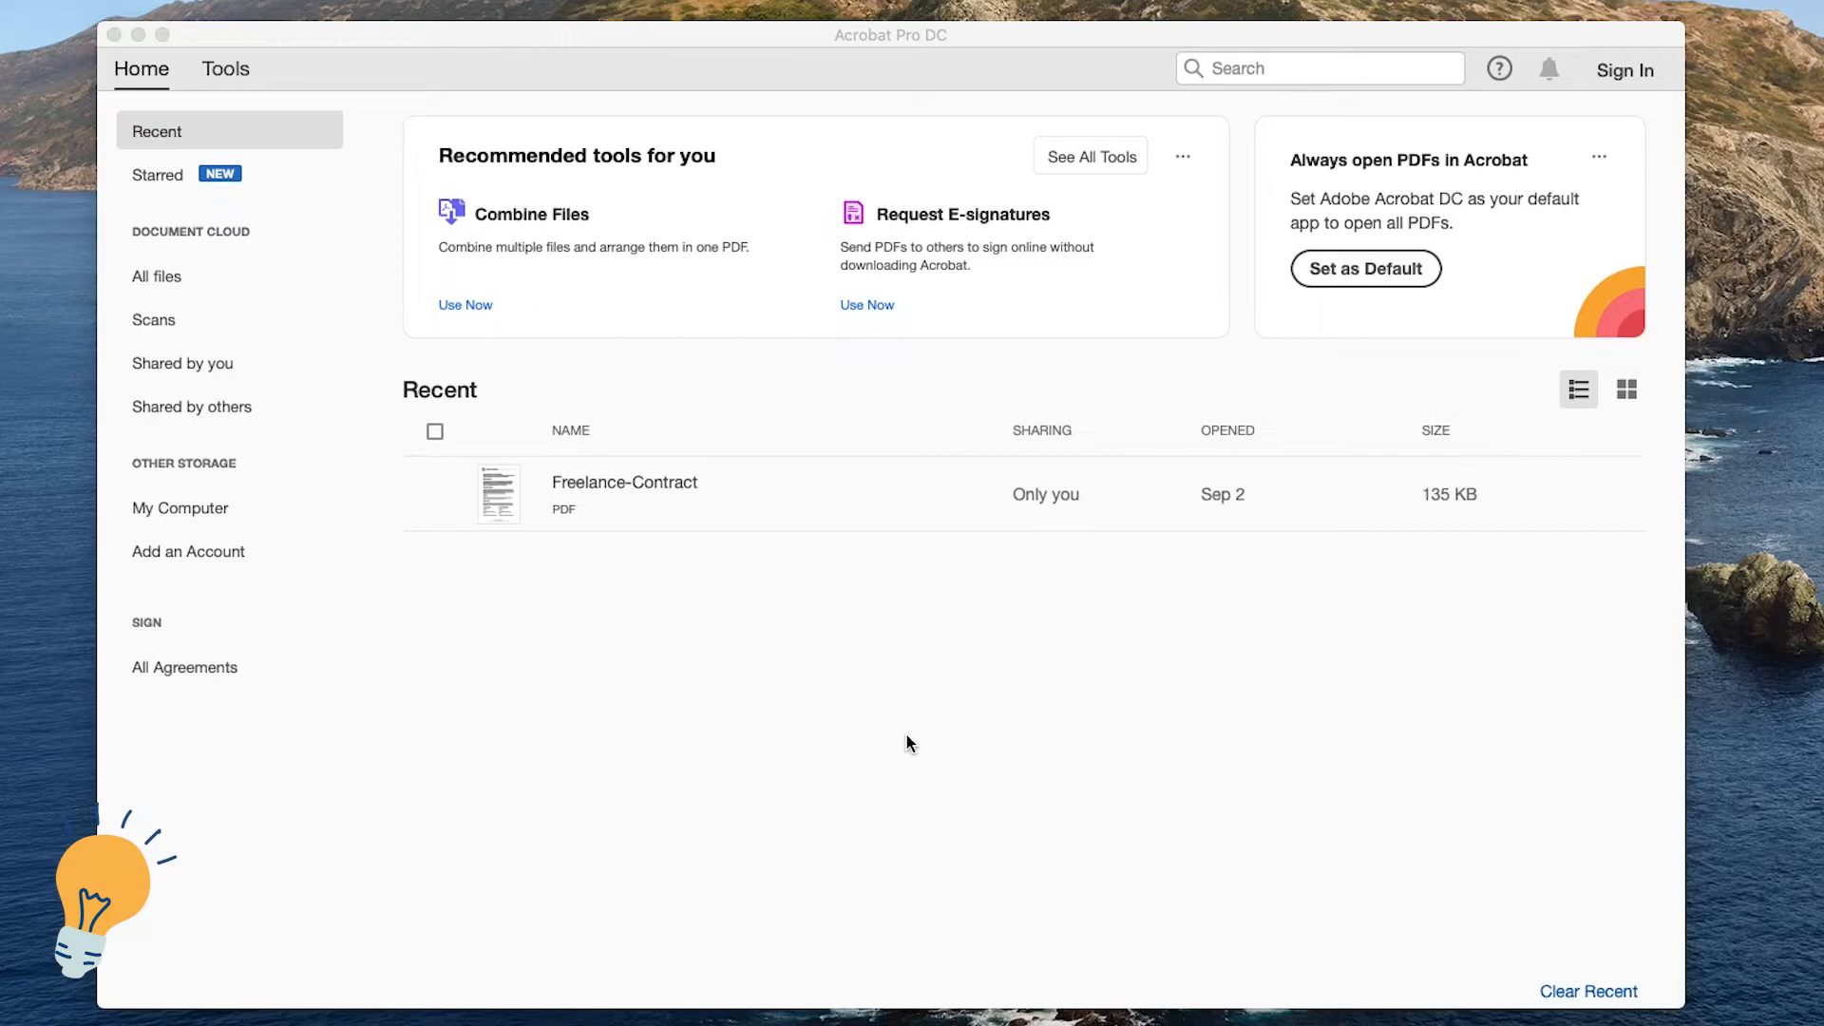
mouse_move(344, 338)
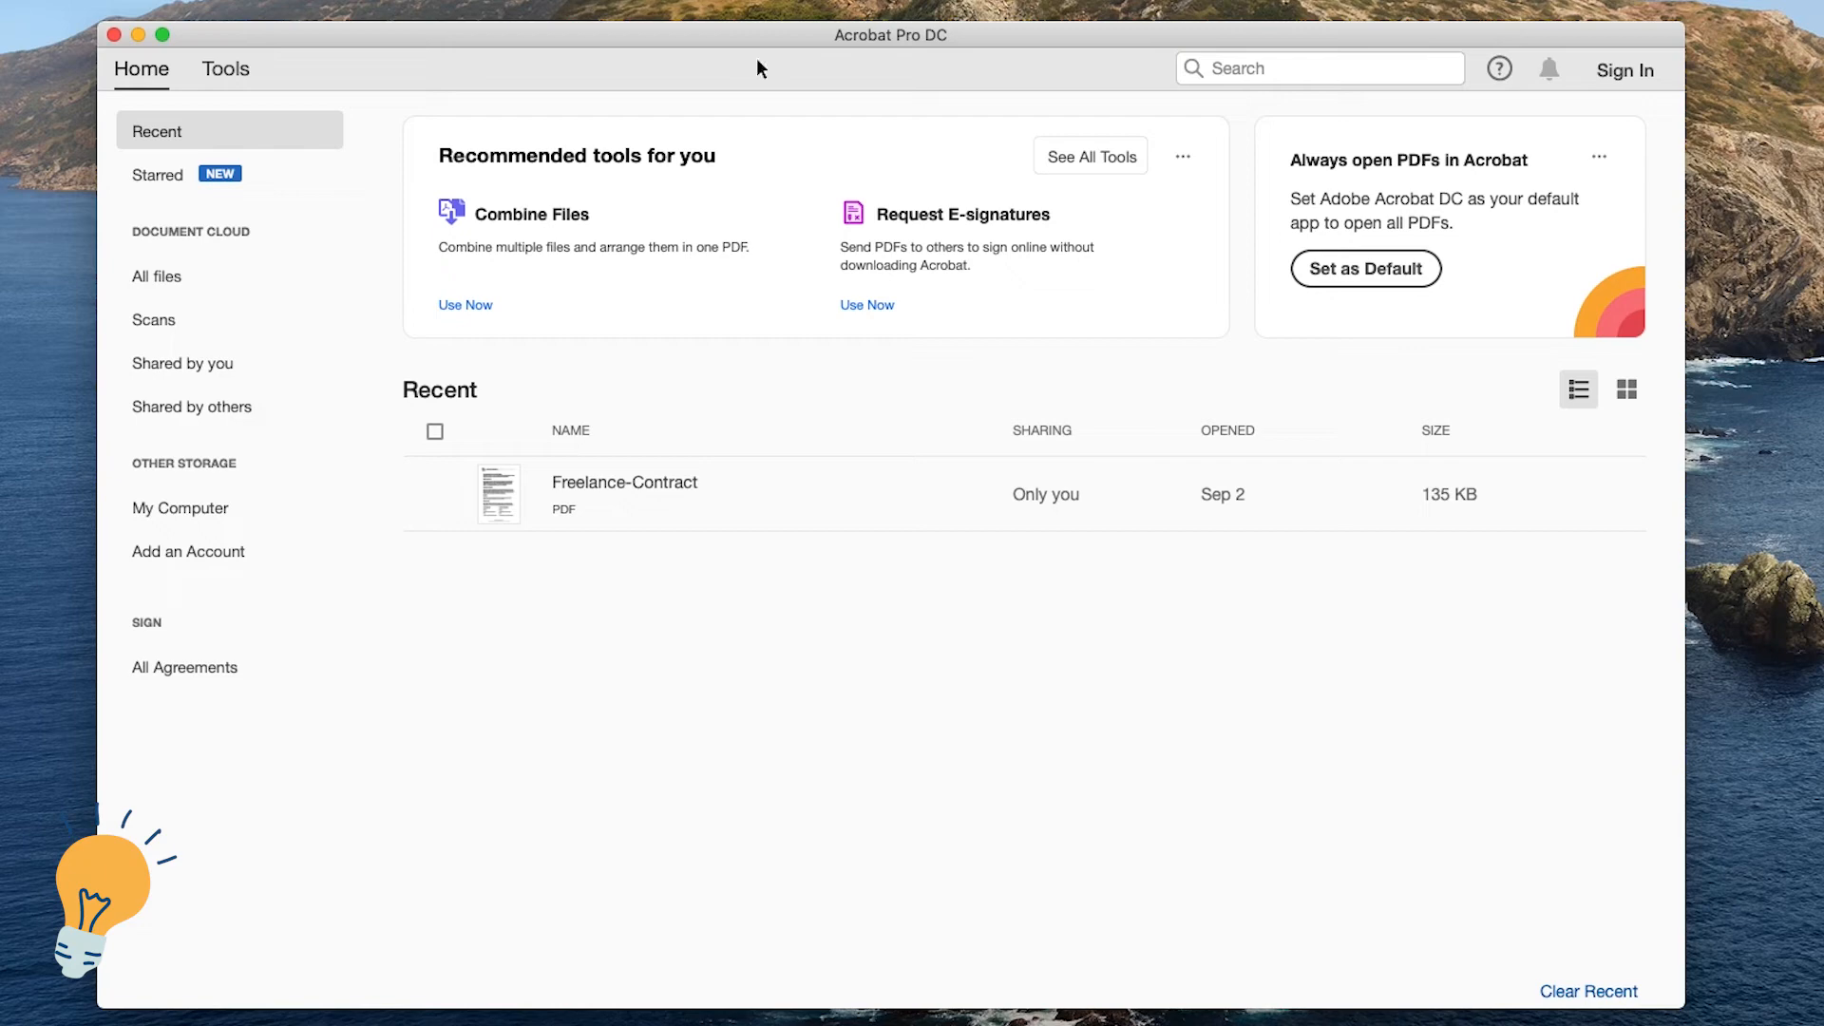
mouse_move(882, 169)
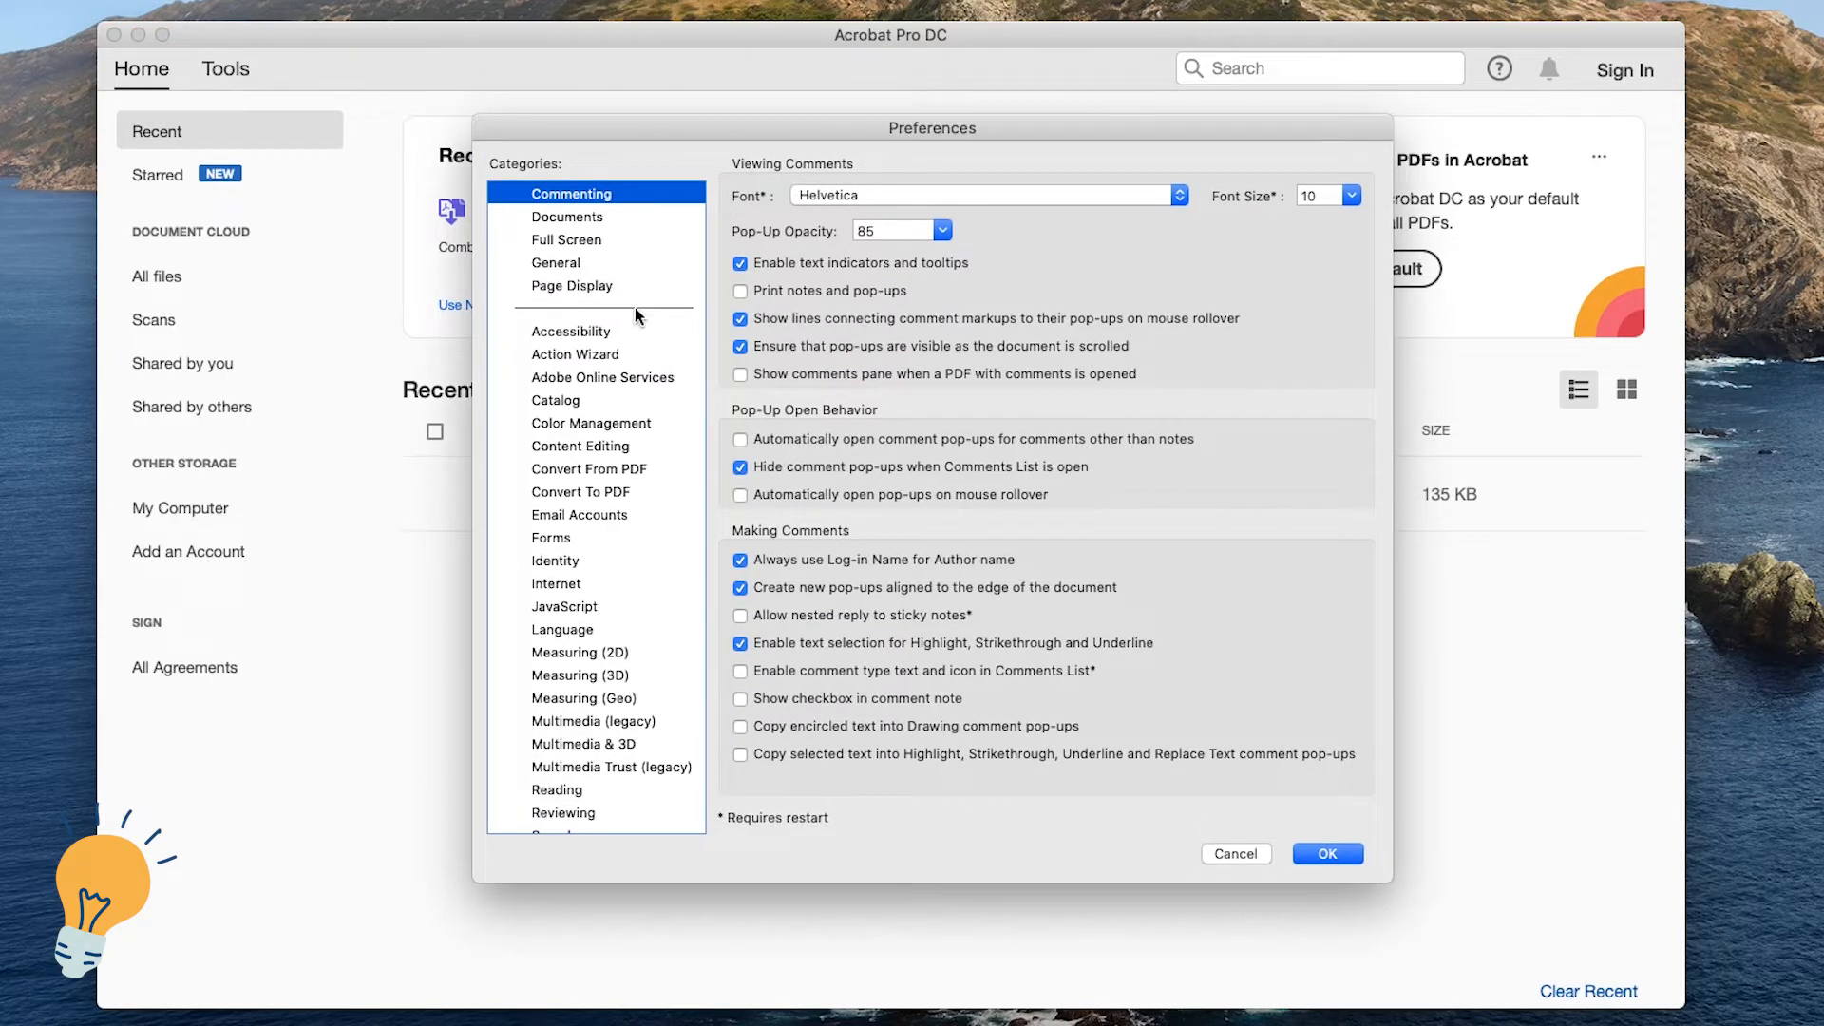
Scroll the Preferences categories and select Updater
scroll(down, 3)
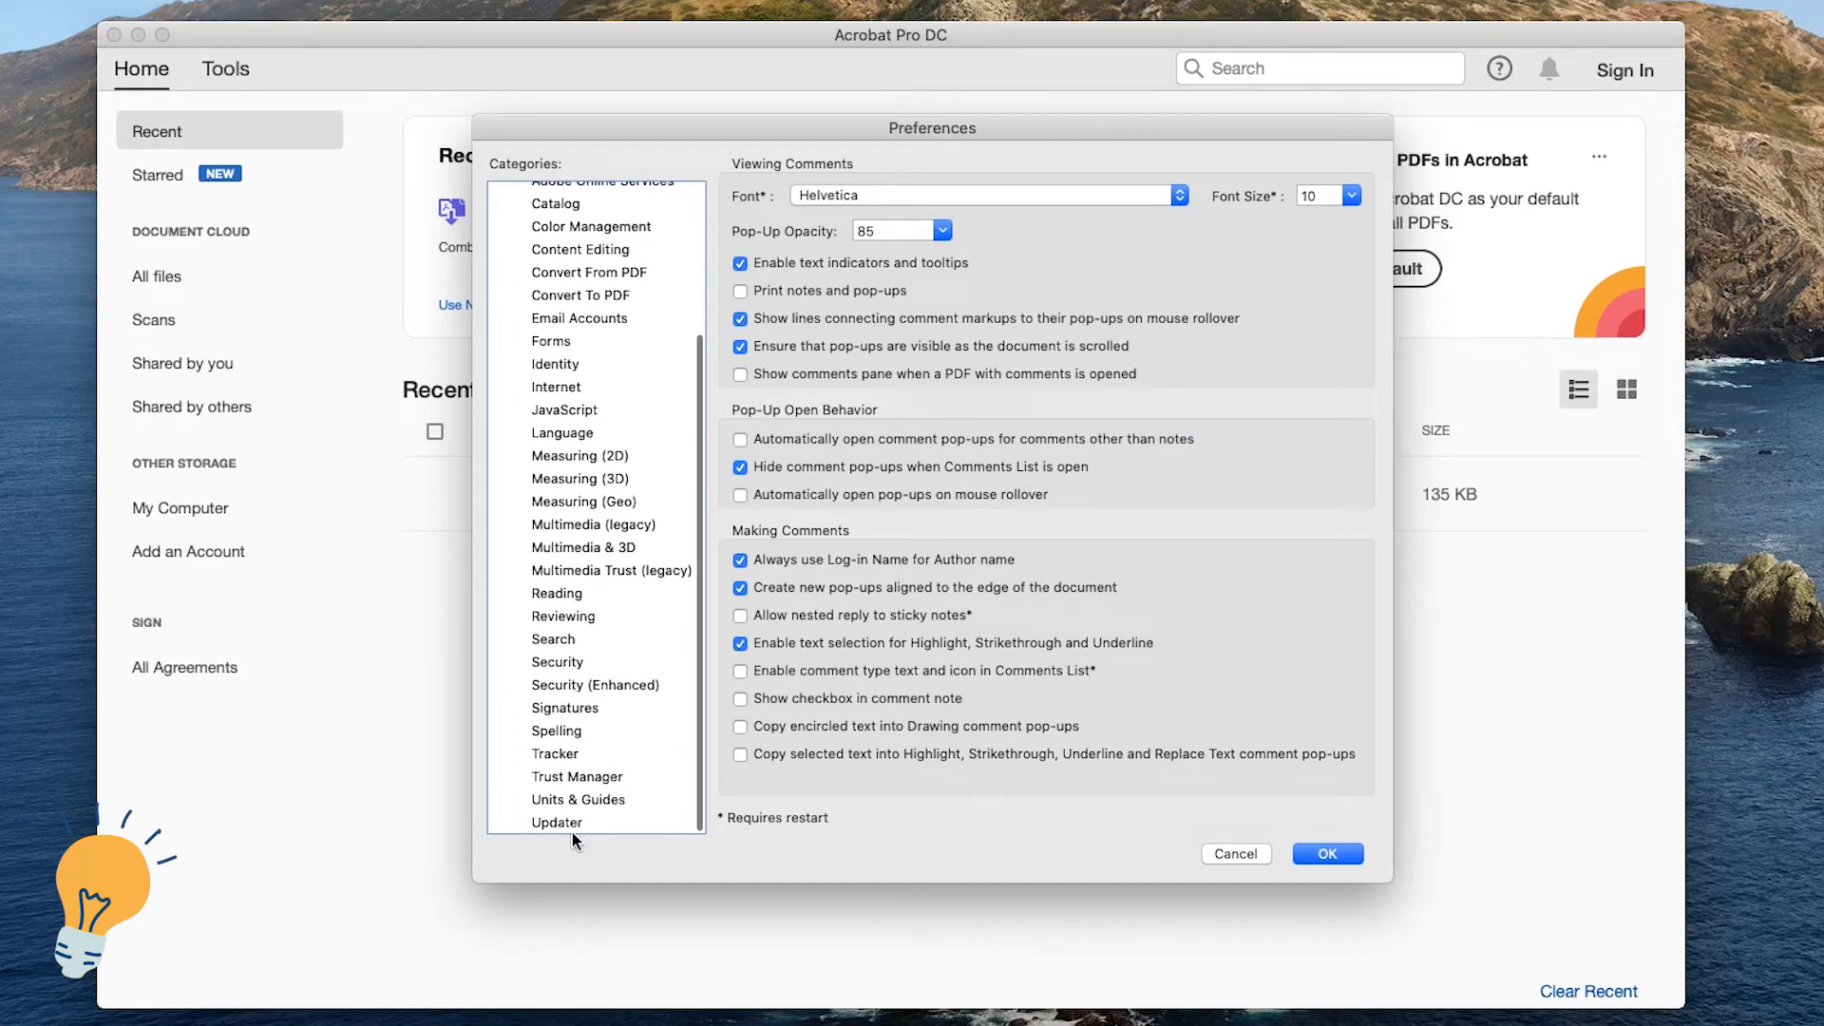
click(558, 823)
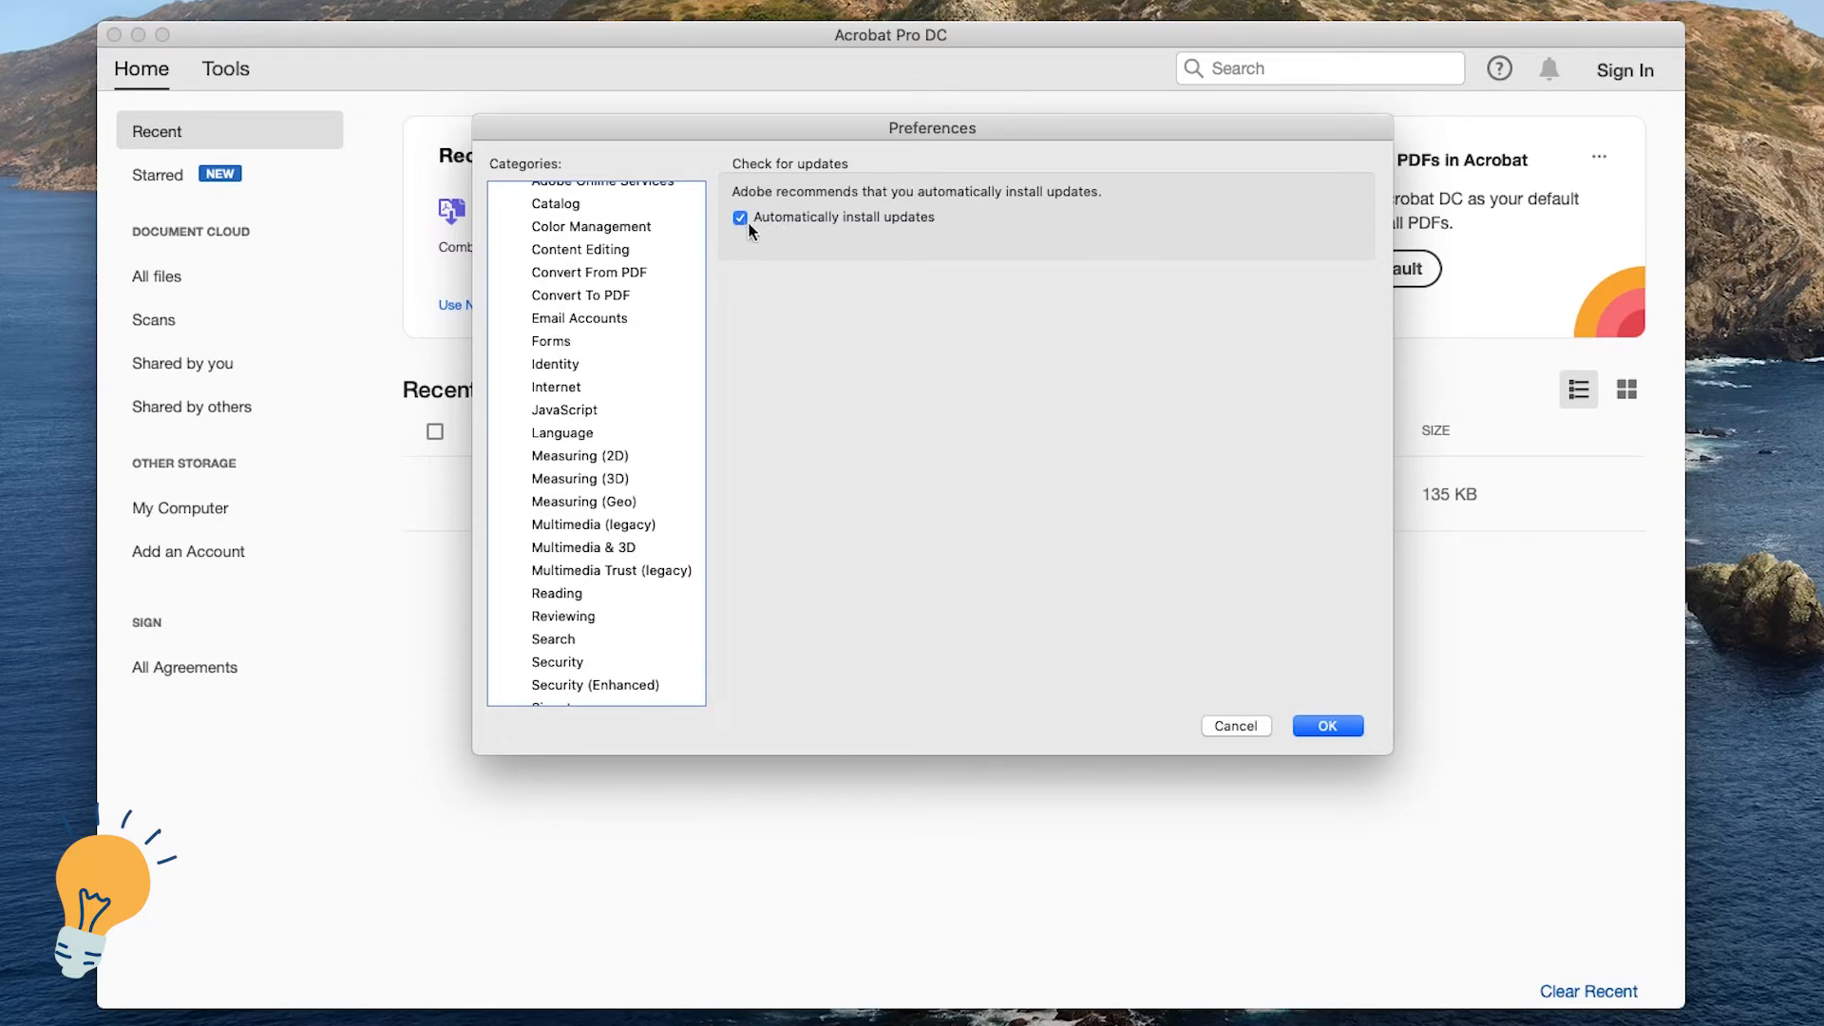
mouse_move(730, 234)
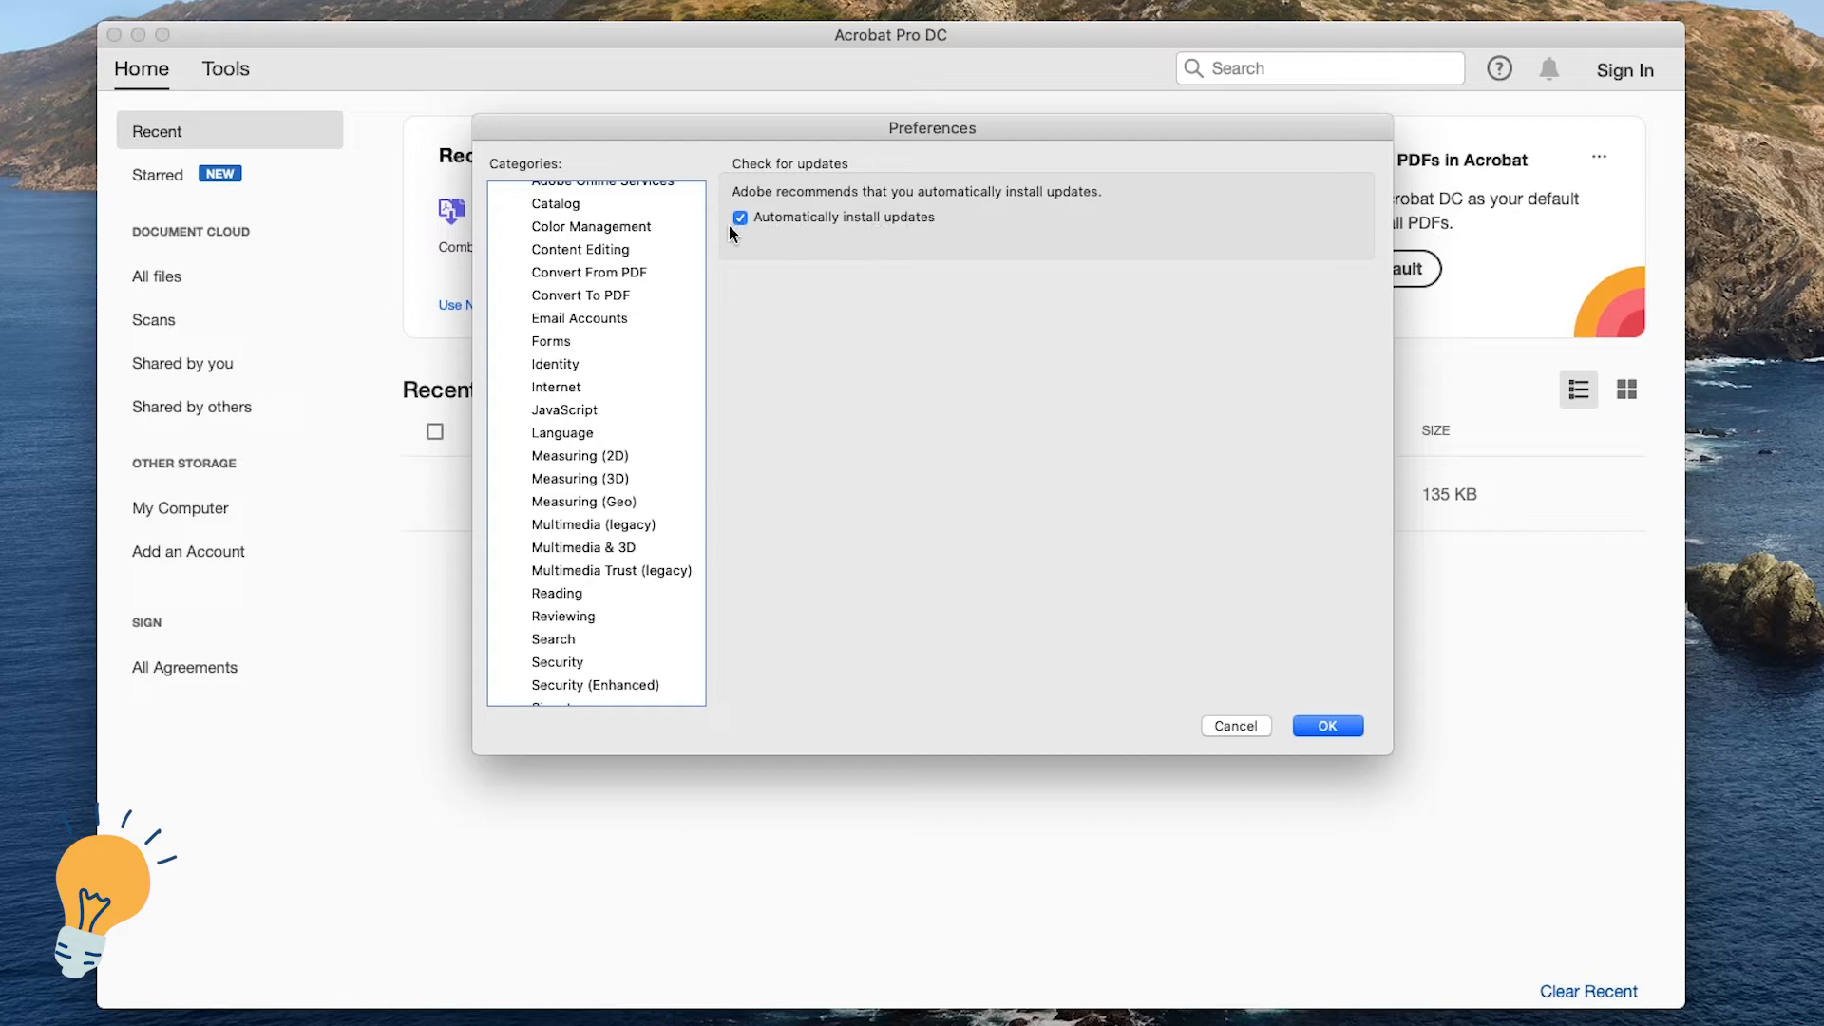
Uncheck 'Automatically install updates', authorize with the password, and save with OK
click(739, 217)
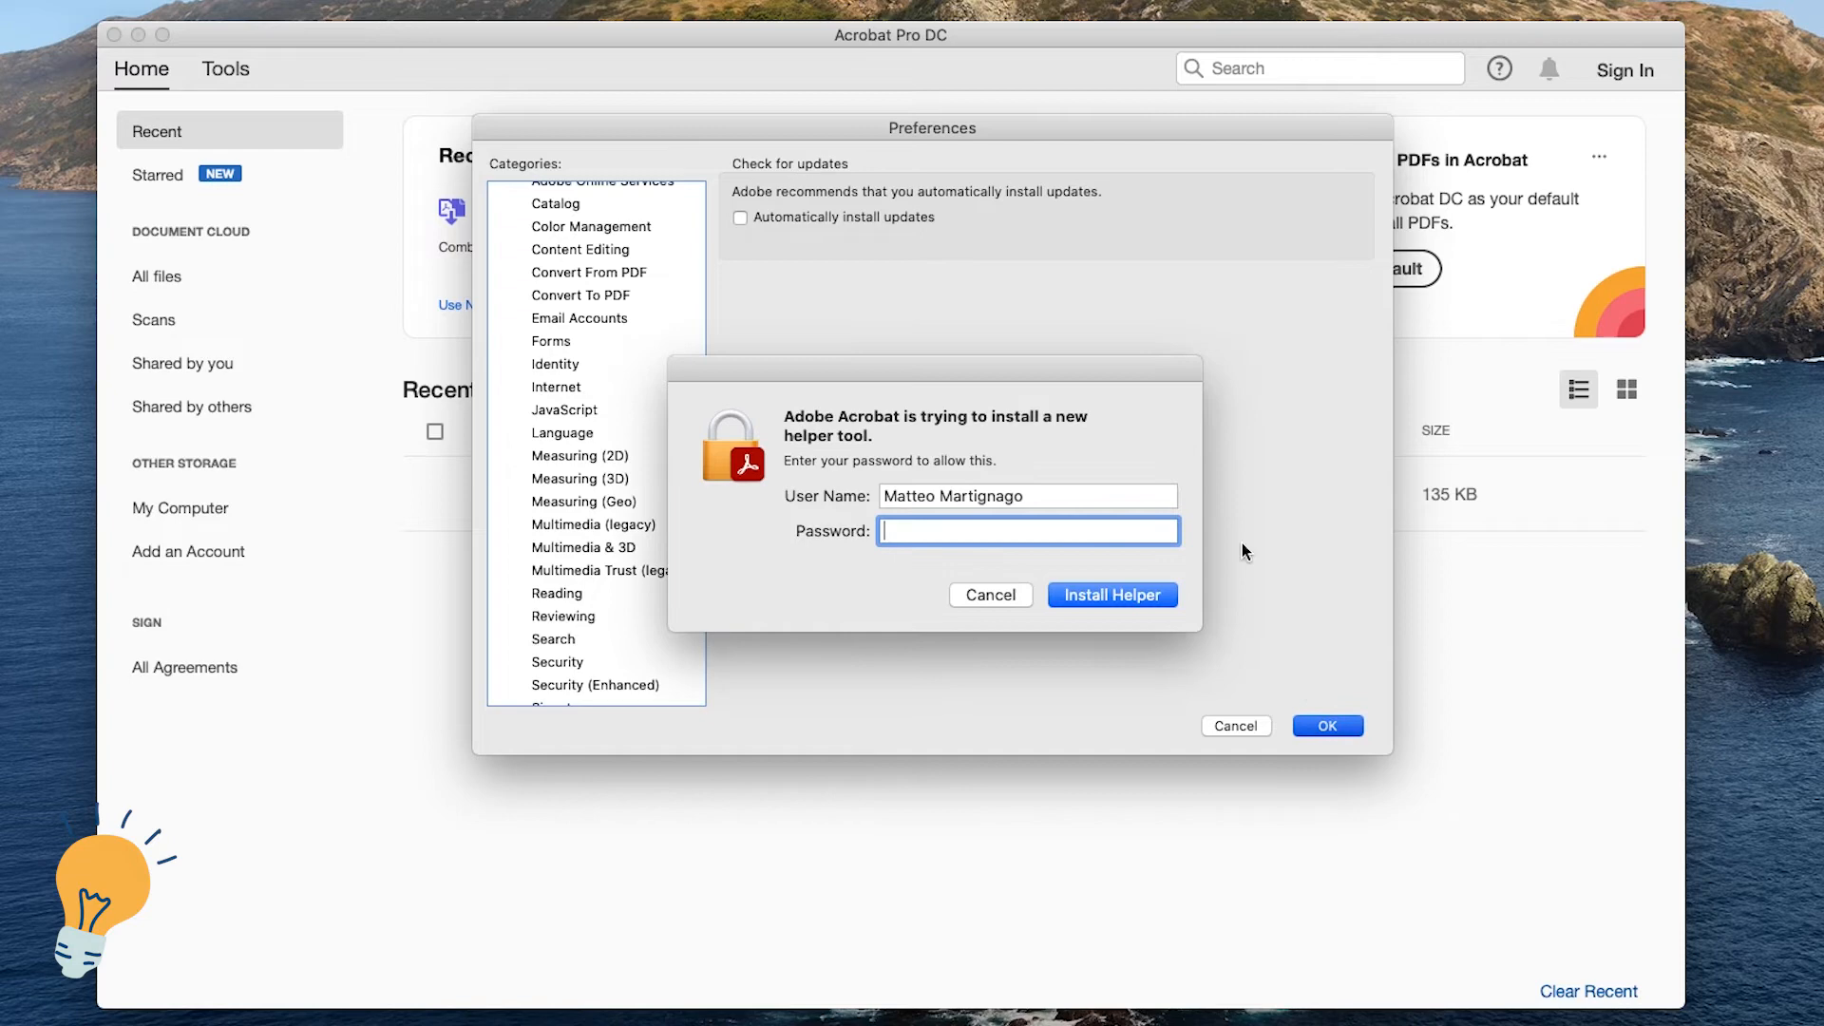
text(•••••)
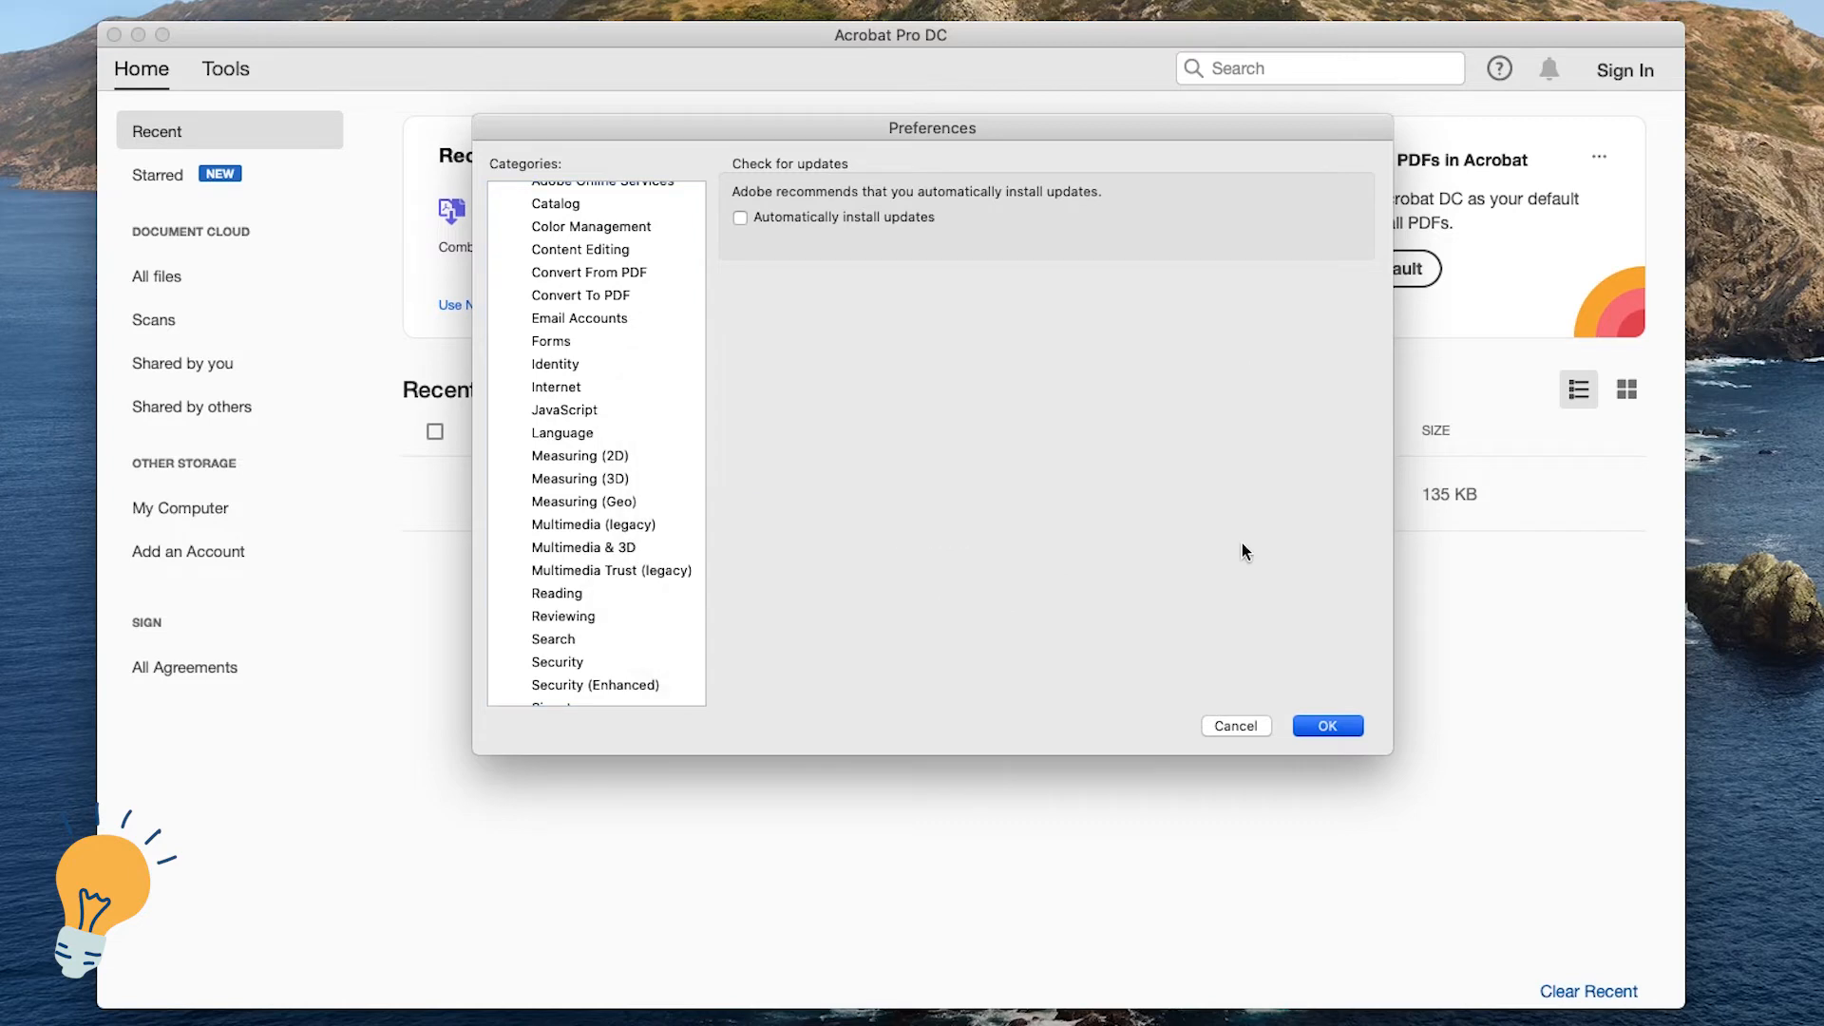
click(1326, 724)
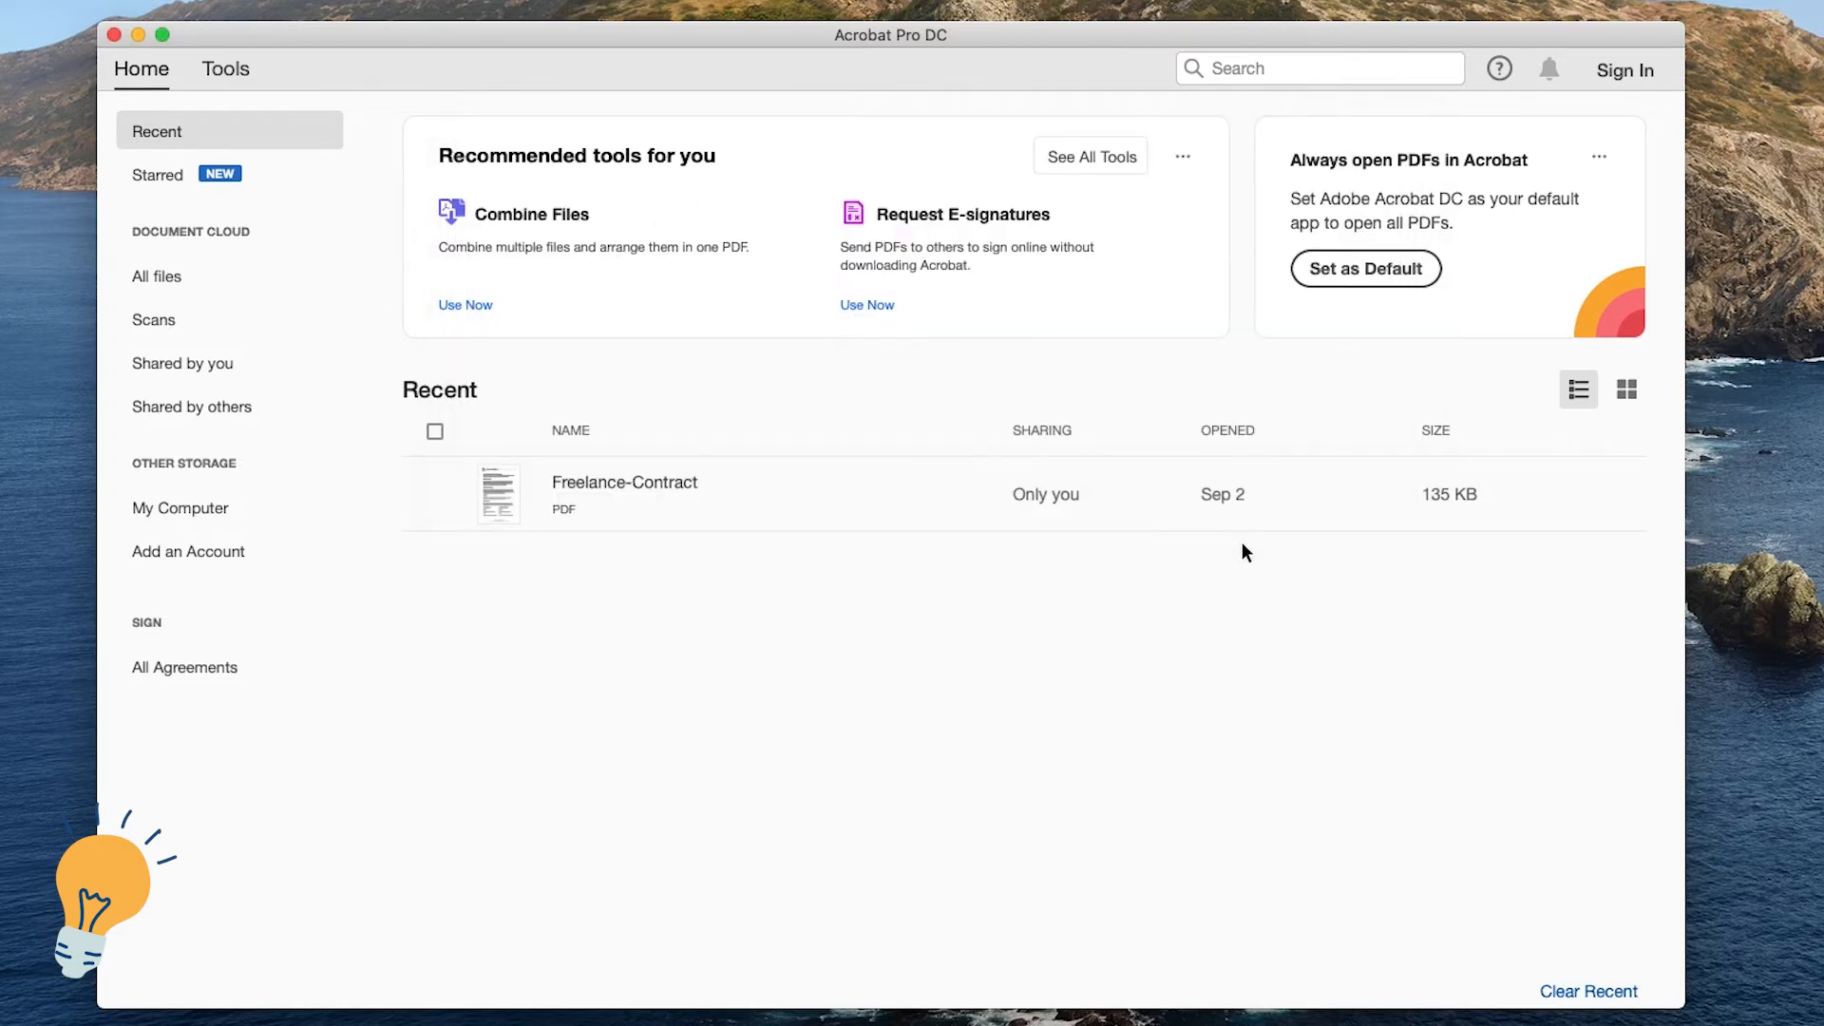
mouse_move(756, 63)
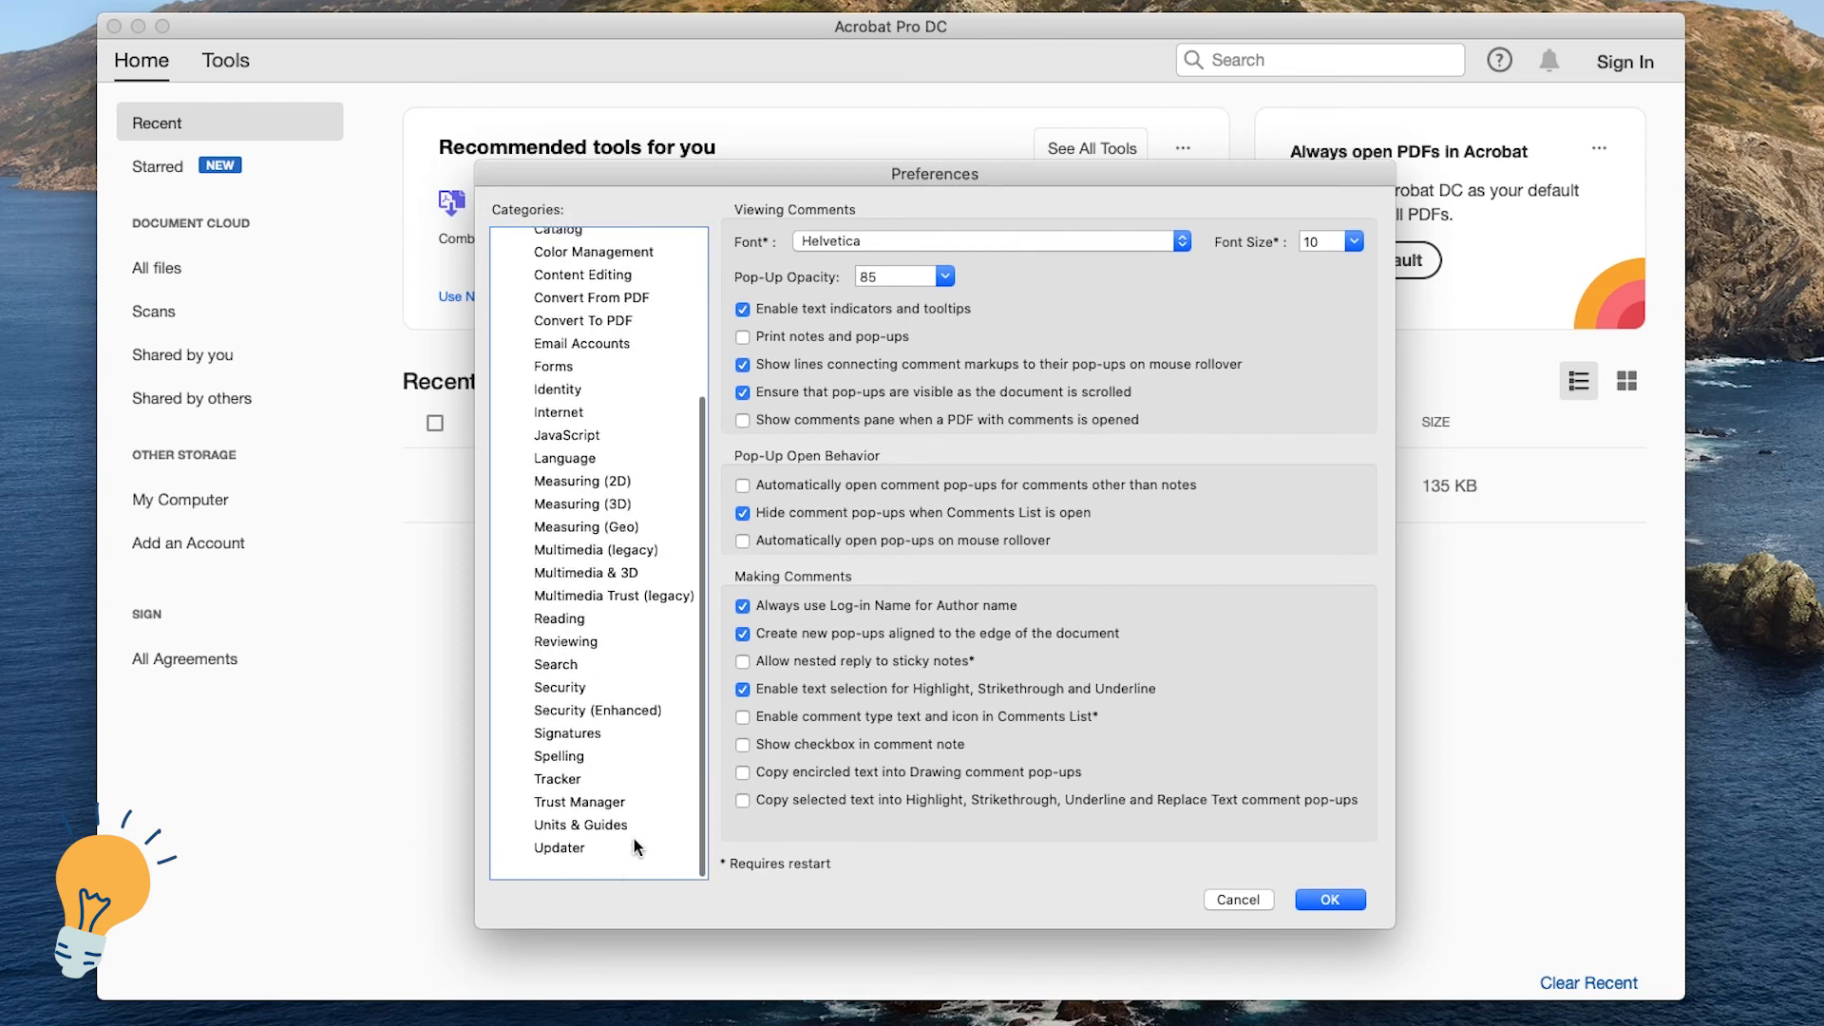
Reopen the Updater category to verify 'Automatically install updates' stays unchecked
click(559, 846)
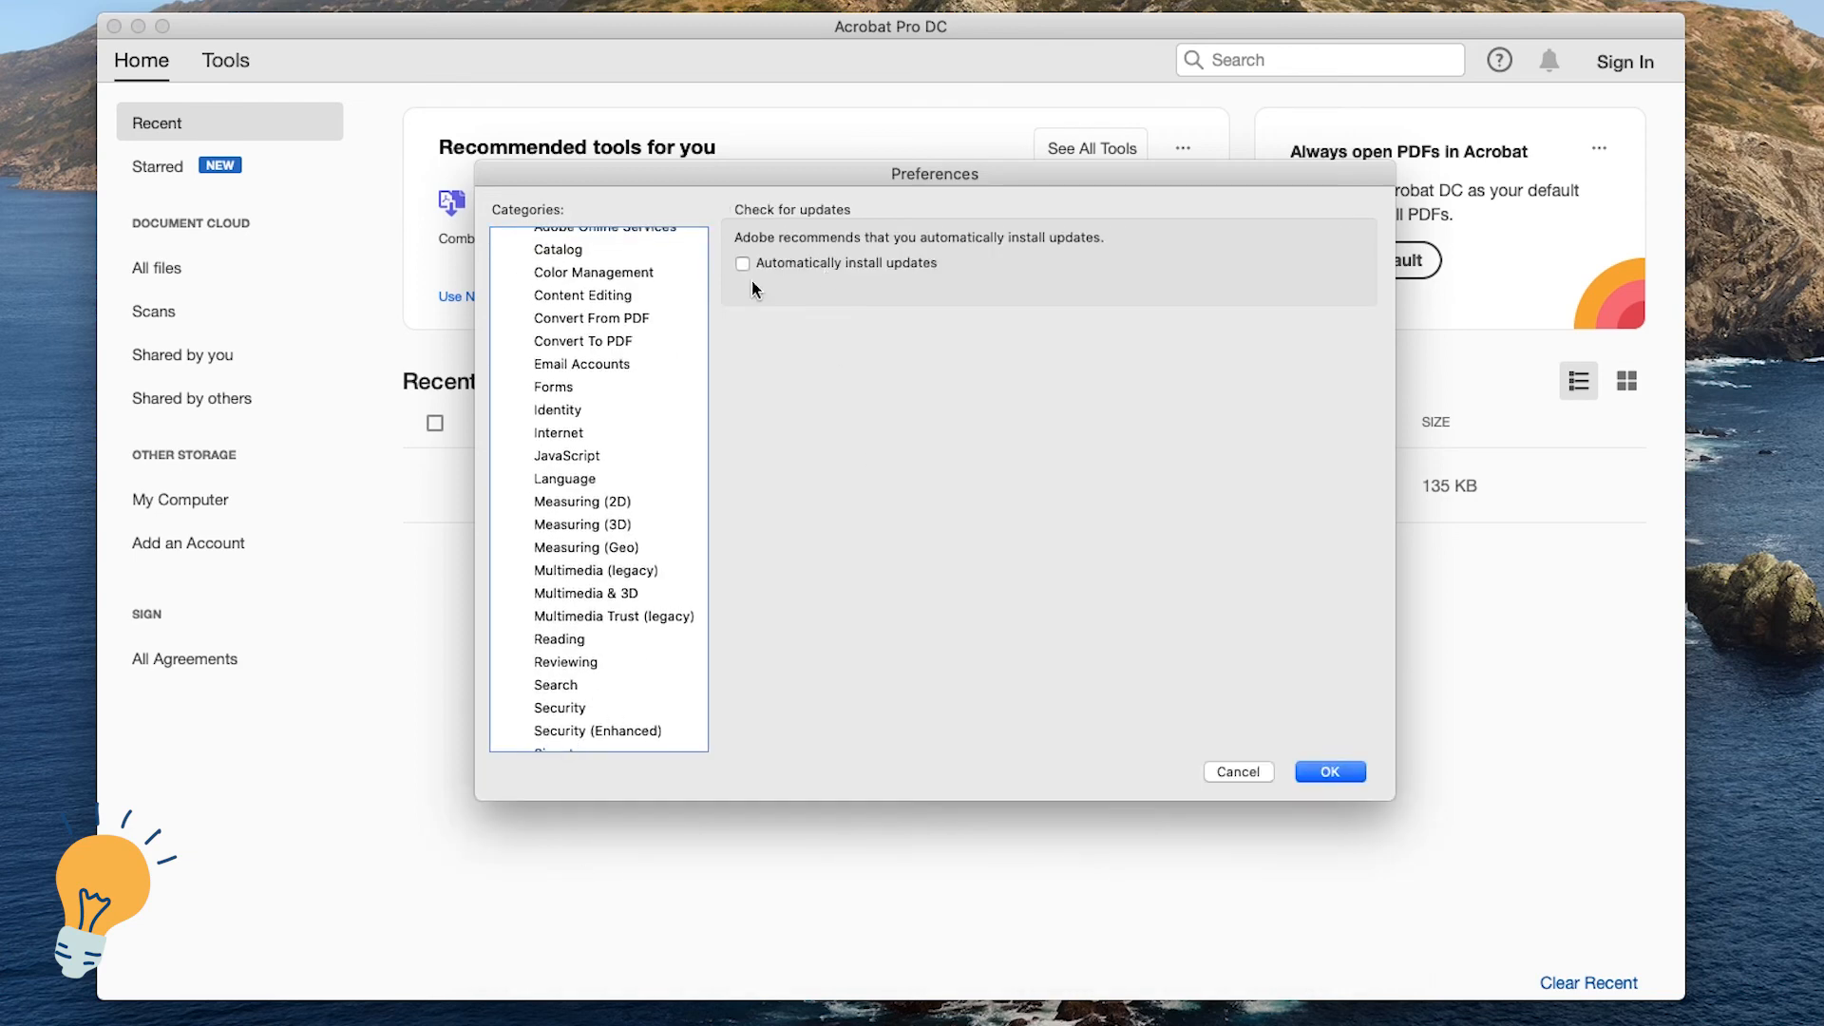